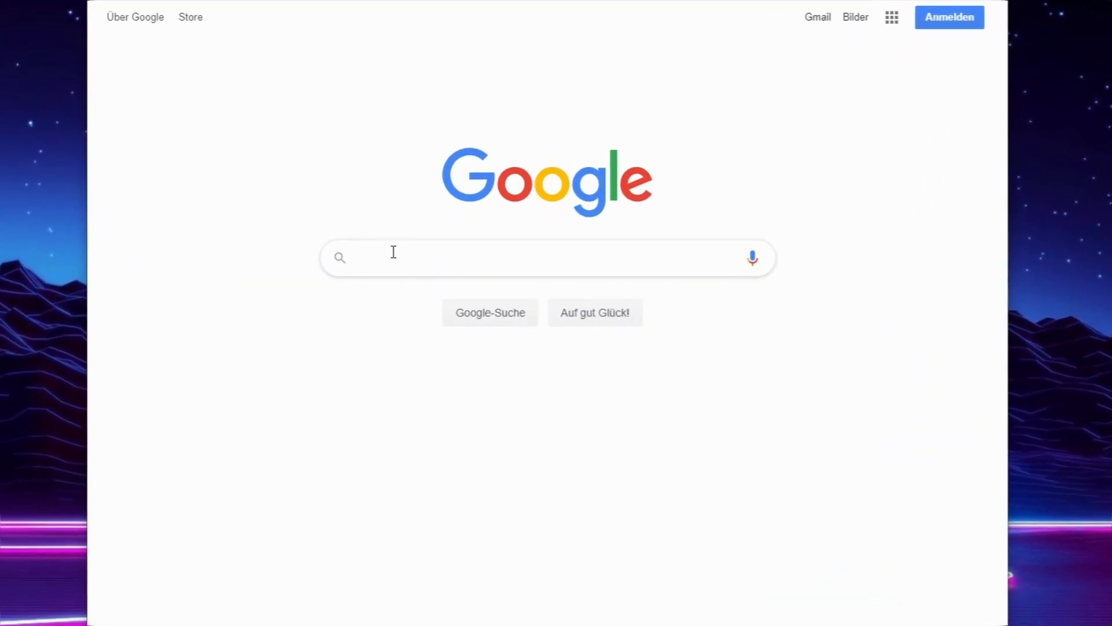
Search Google for 'twitch' and go to the official Twitch App for Windows download page.
type("twitch launcher")
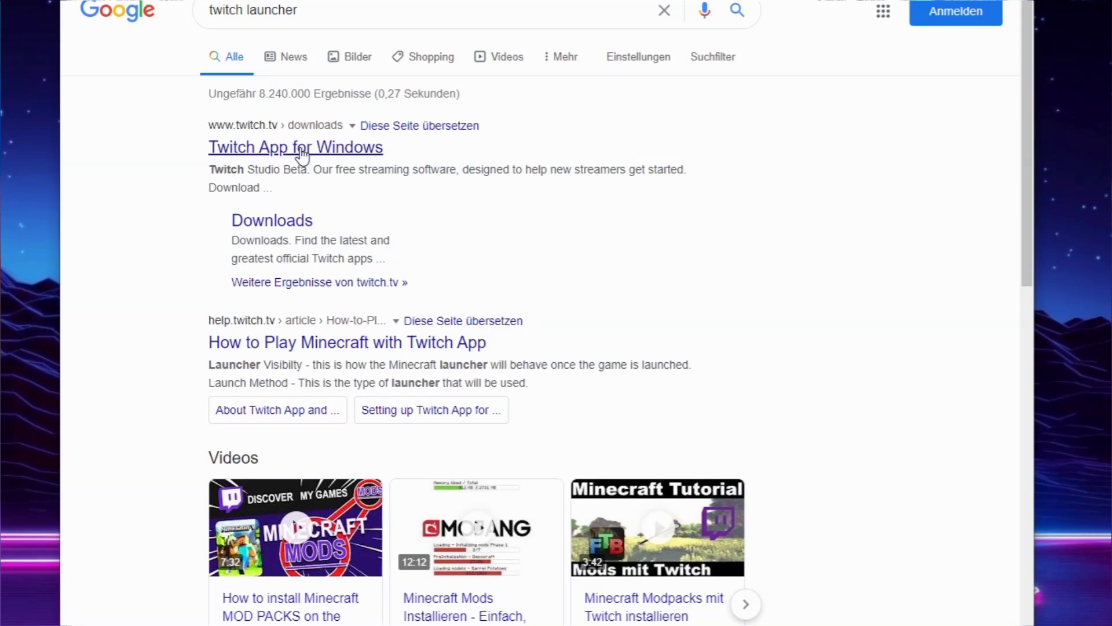
left_click(295, 147)
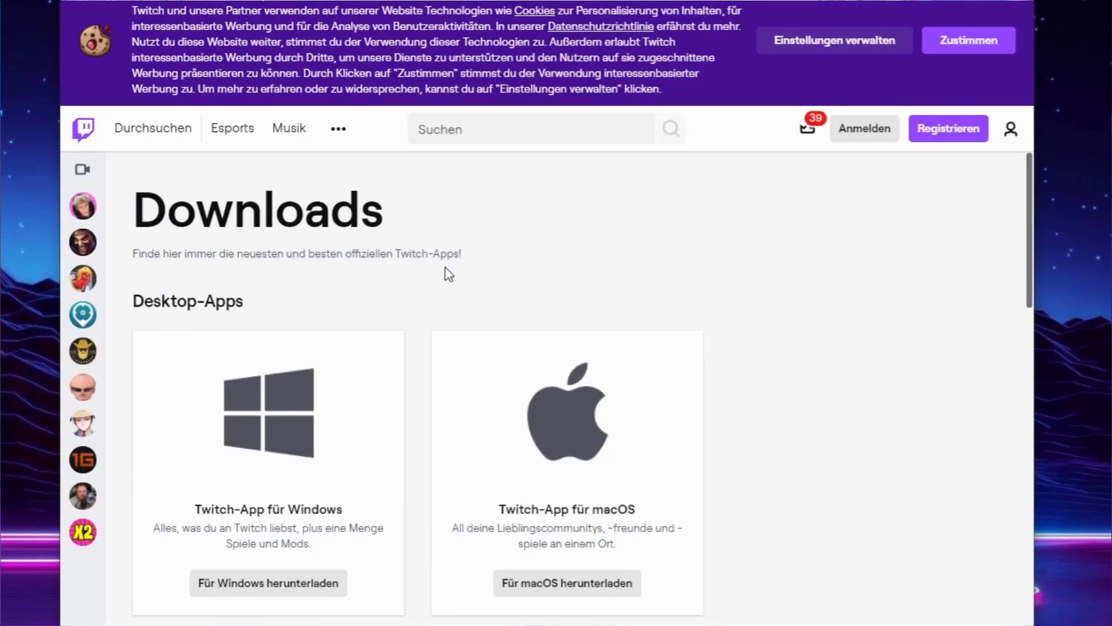
scroll("down", 3)
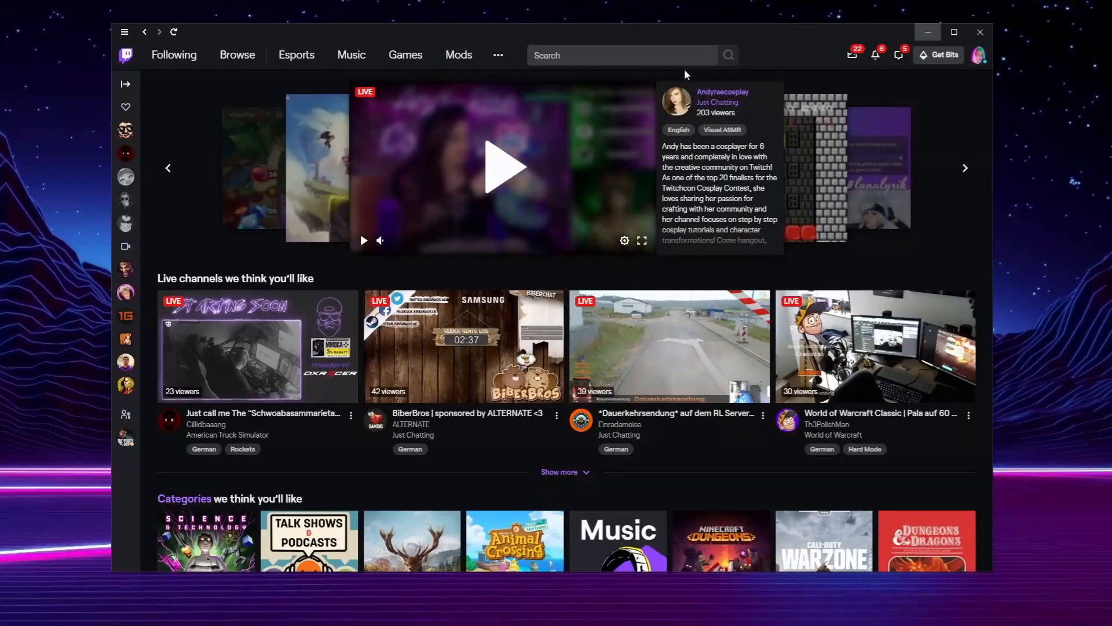
mouse_move(509, 463)
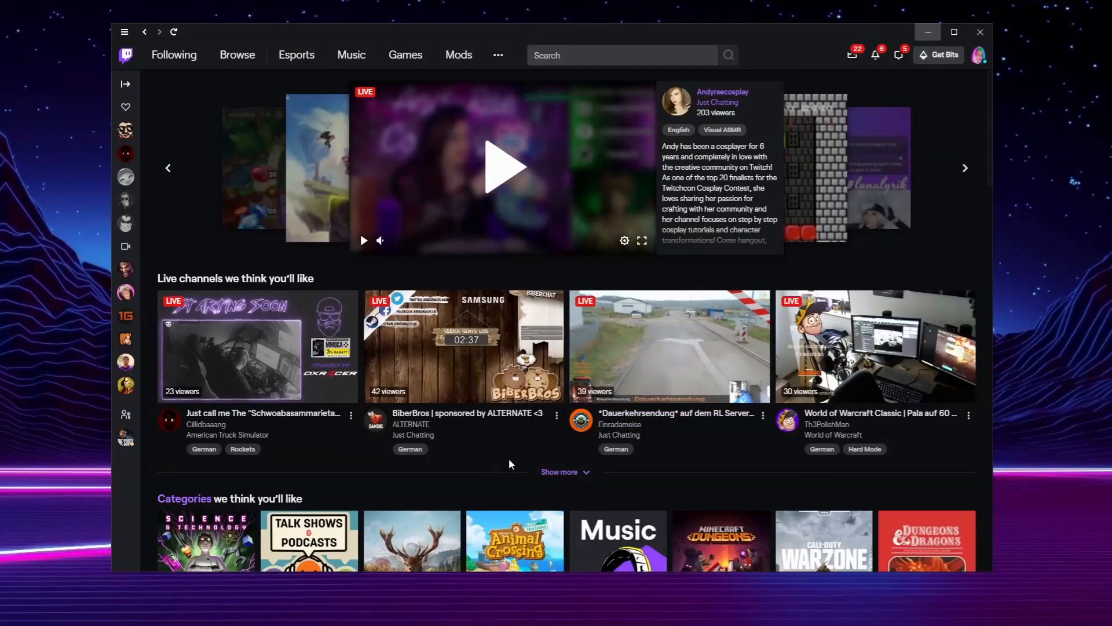
mouse_move(1057, 107)
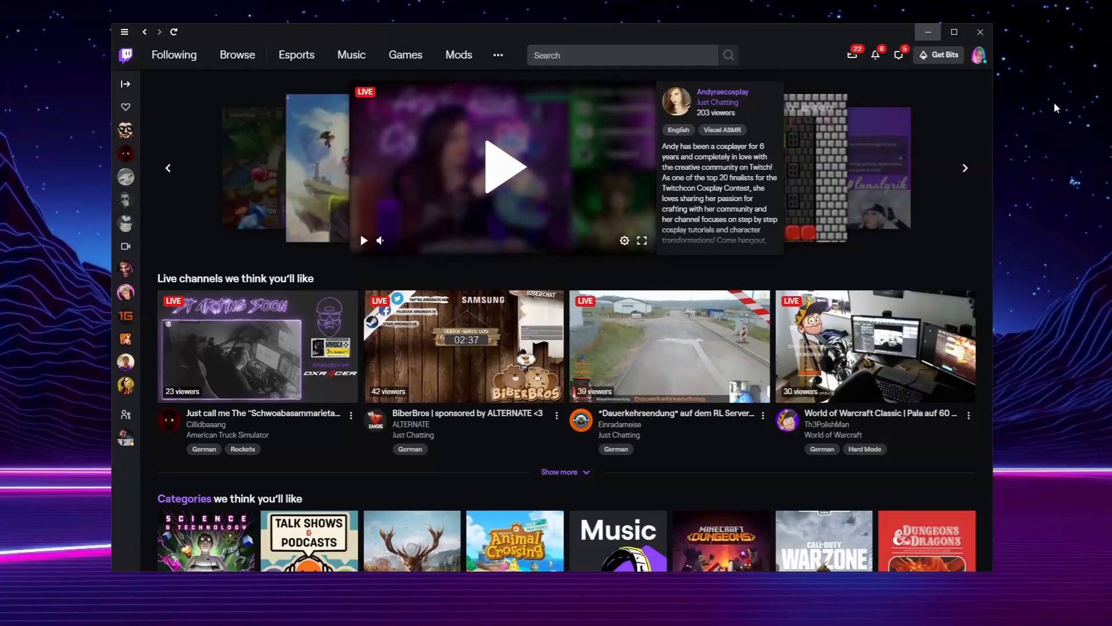
mouse_move(1047, 112)
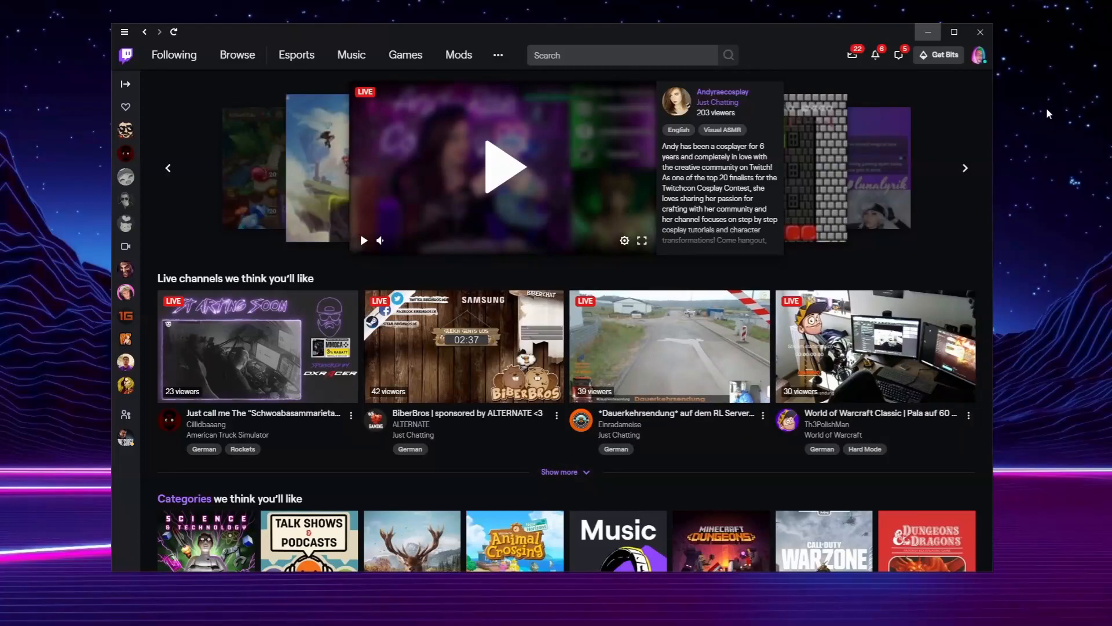
Go to the Mods area and choose Minecraft to list the installed modpack profiles.
left_click(459, 54)
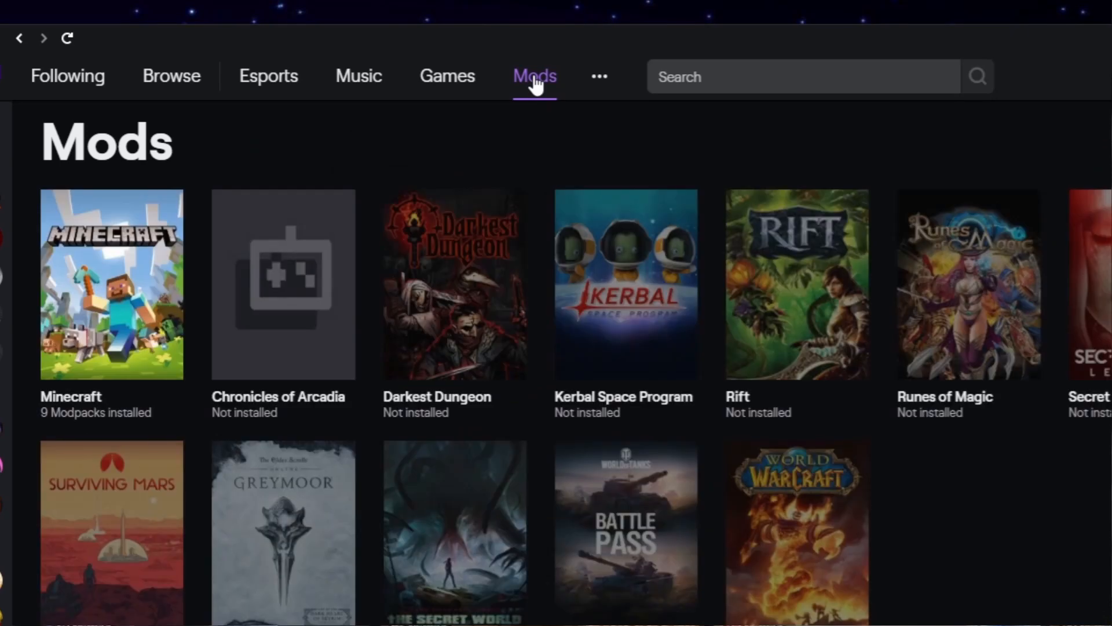
mouse_move(103, 367)
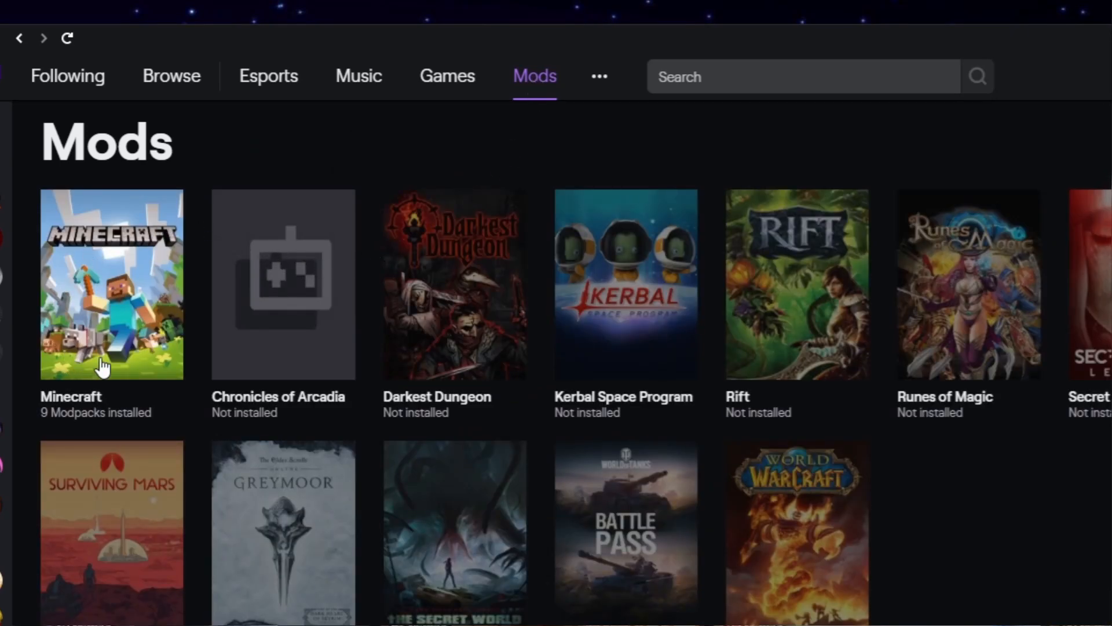
mouse_move(105, 364)
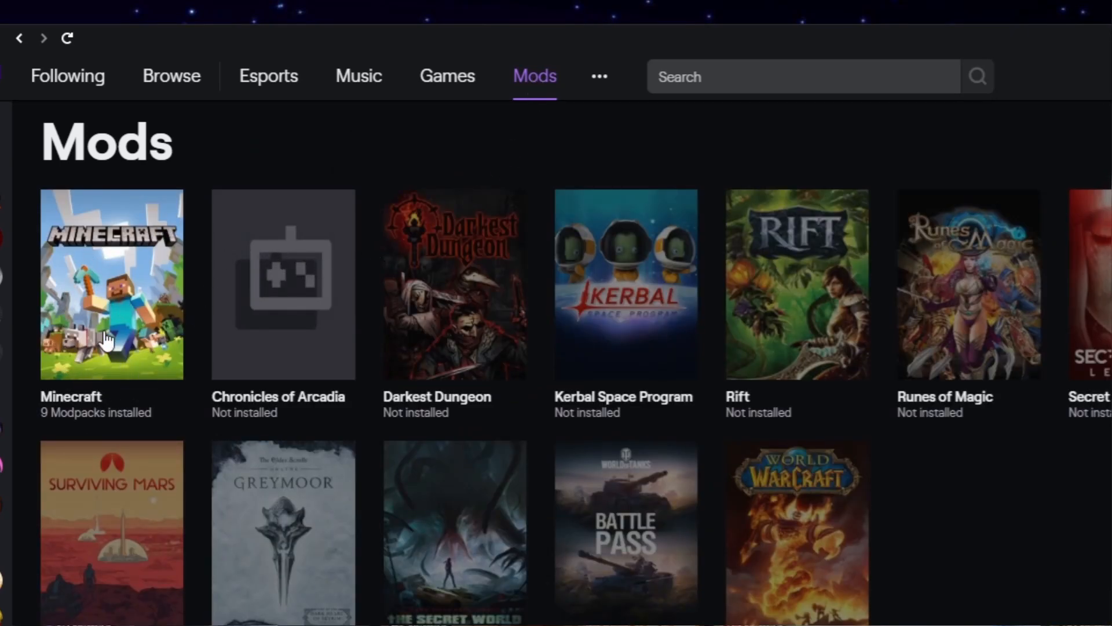
left_click(111, 284)
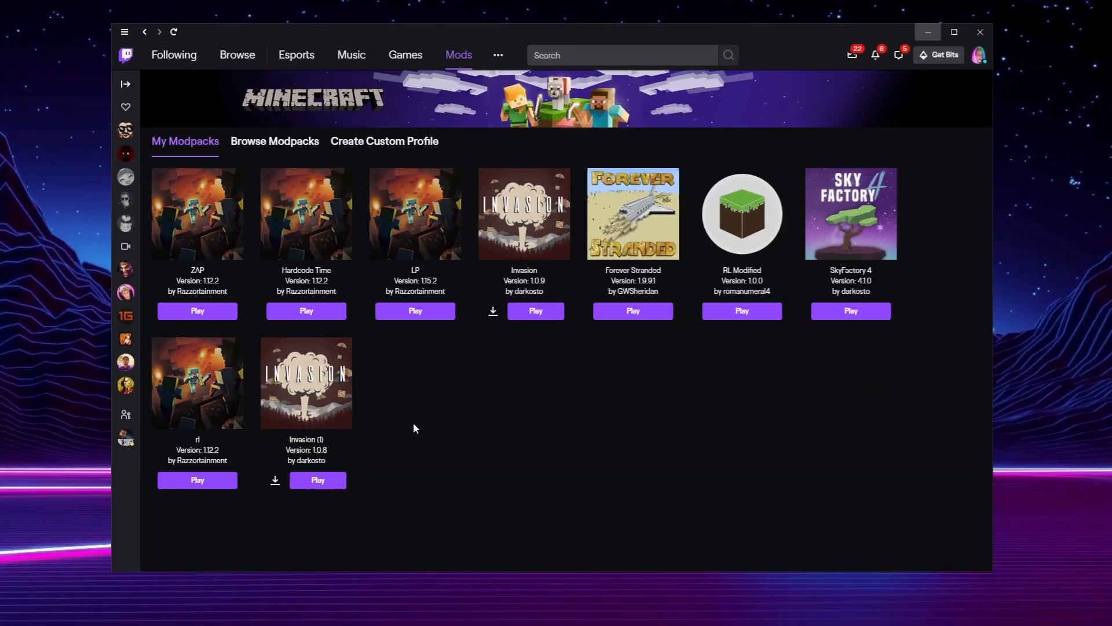
mouse_move(415, 402)
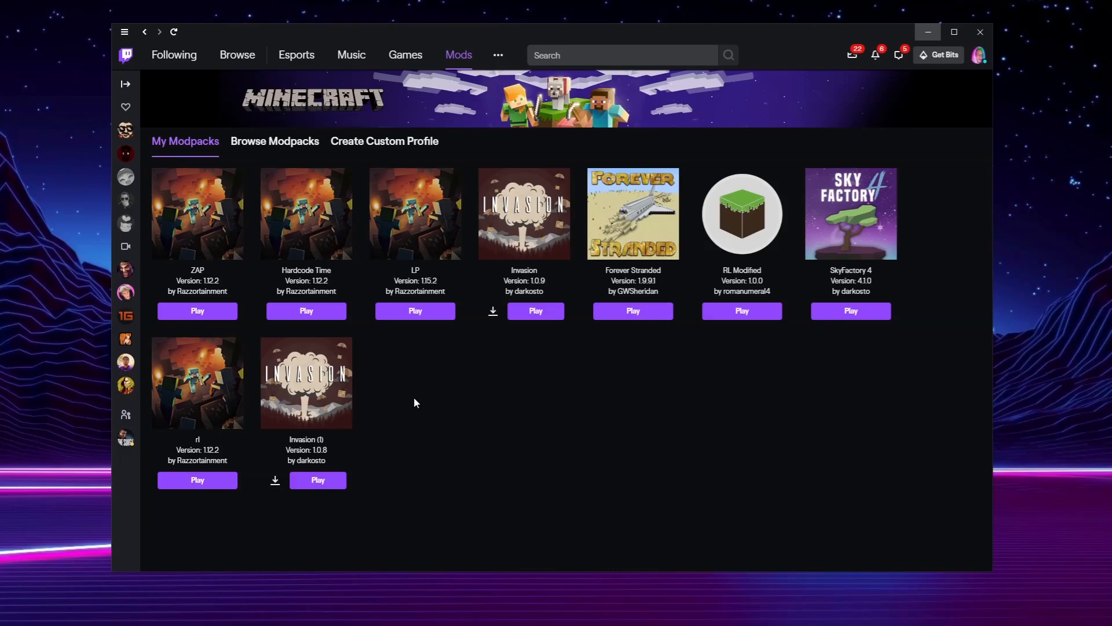
mouse_move(385, 147)
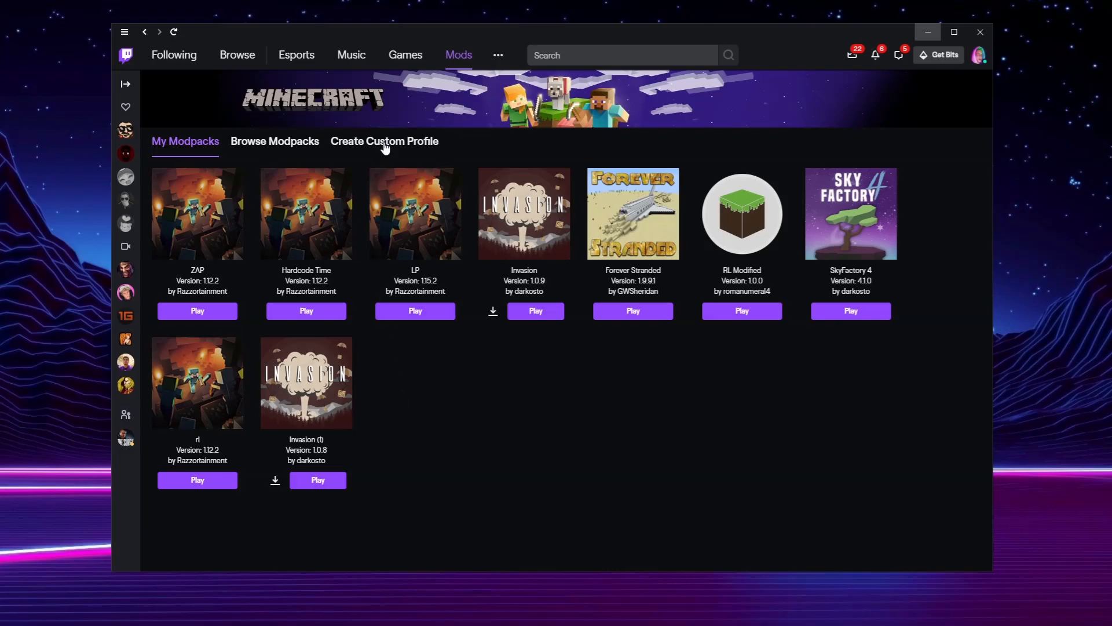
Start a custom Minecraft profile and choose its game version from the Version list.
left_click(383, 140)
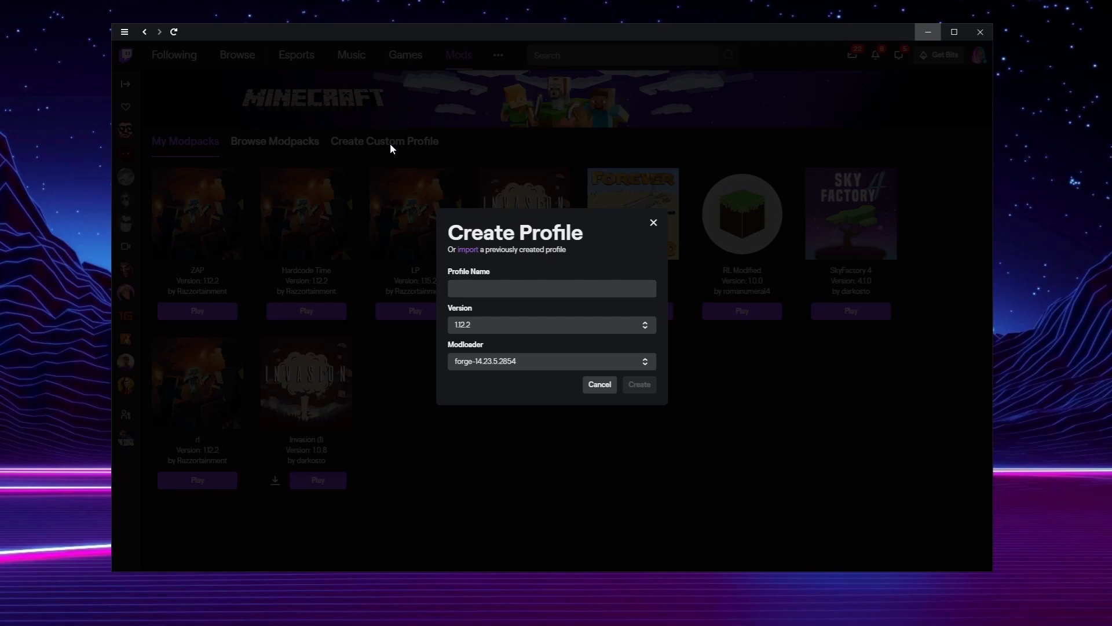
left_click(552, 324)
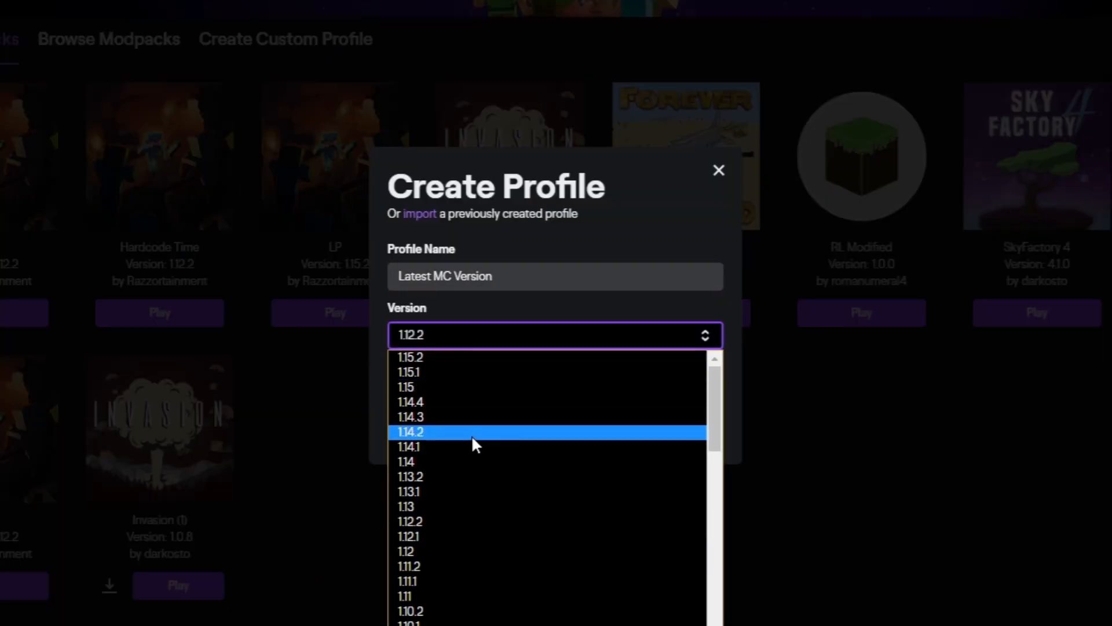
left_click(408, 357)
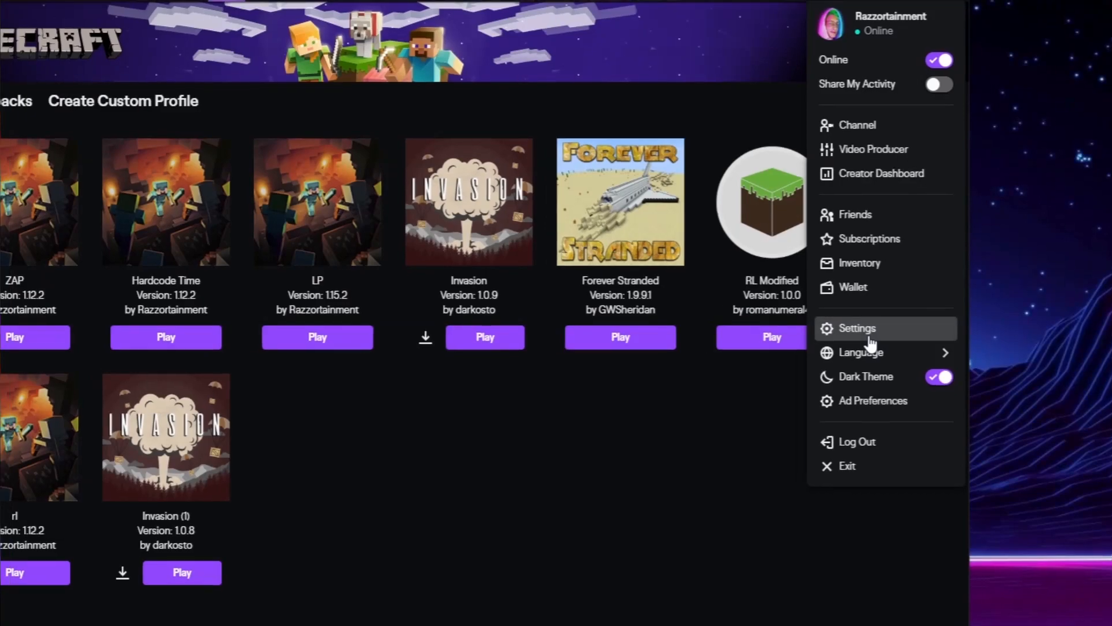
Review the launcher's Minecraft settings section before starting the profile.
left_click(856, 328)
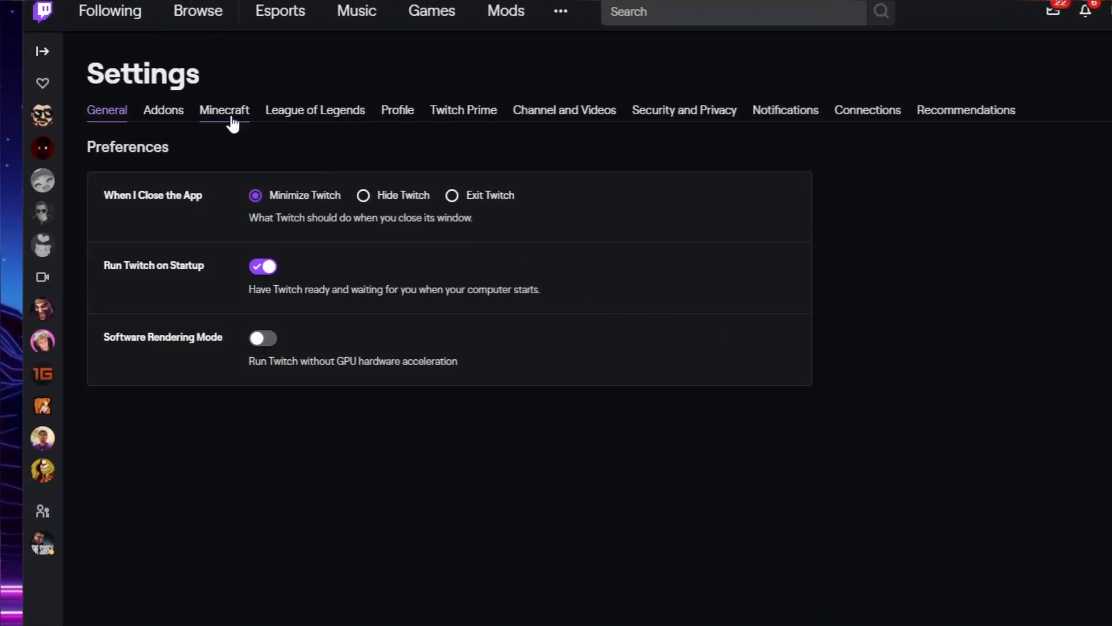
left_click(223, 110)
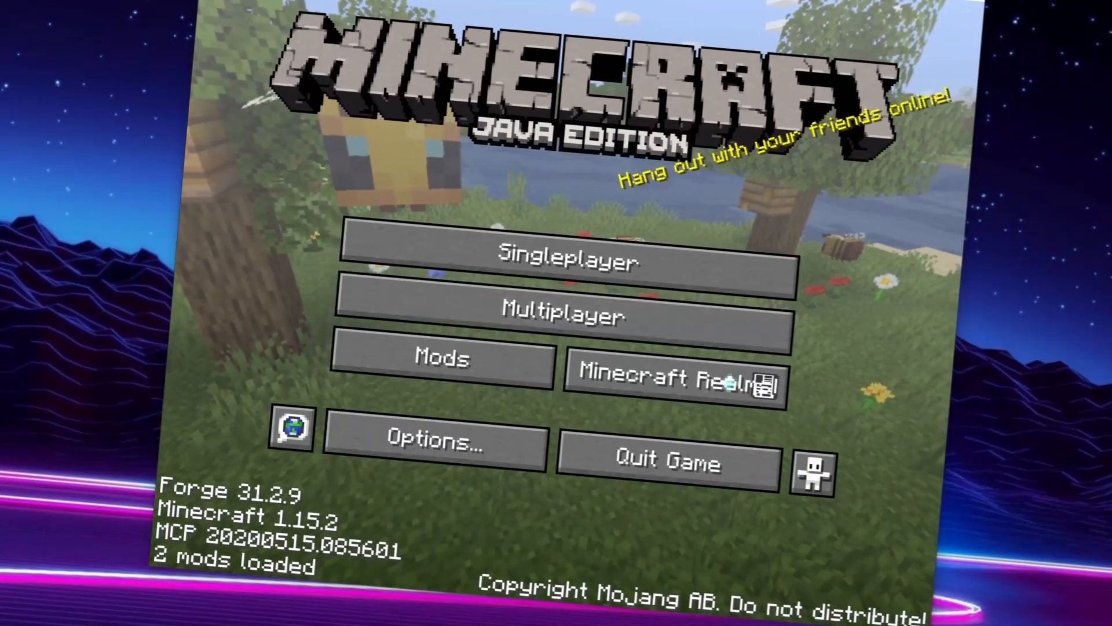
left_click(567, 260)
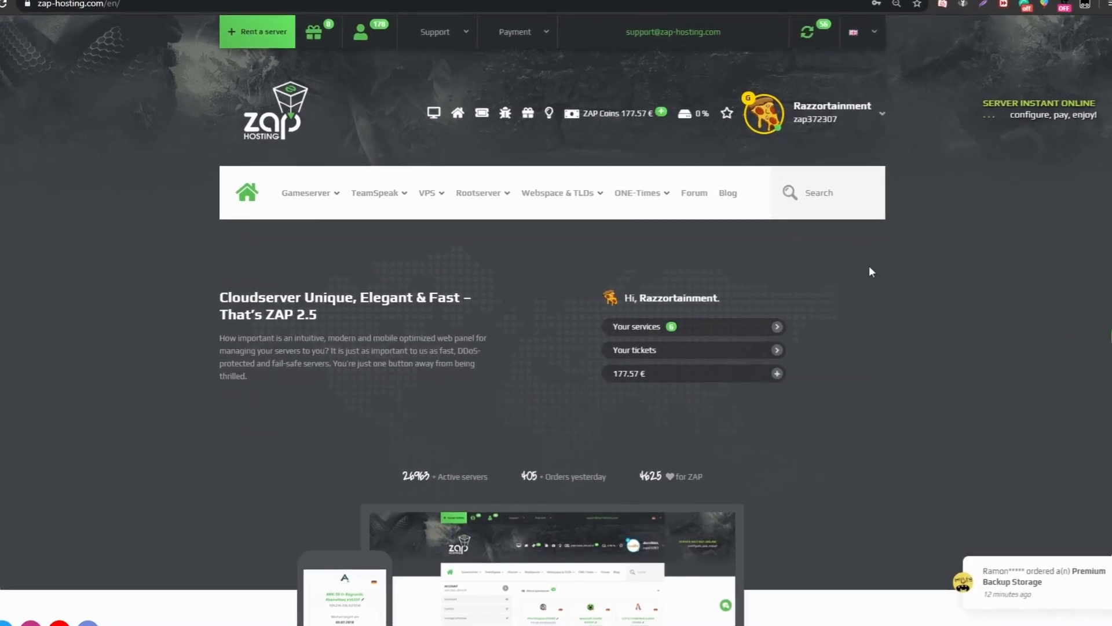
Look through the Minecraft: Vanilla gameserver rental configurator from the Gameserver menu.
left_click(306, 192)
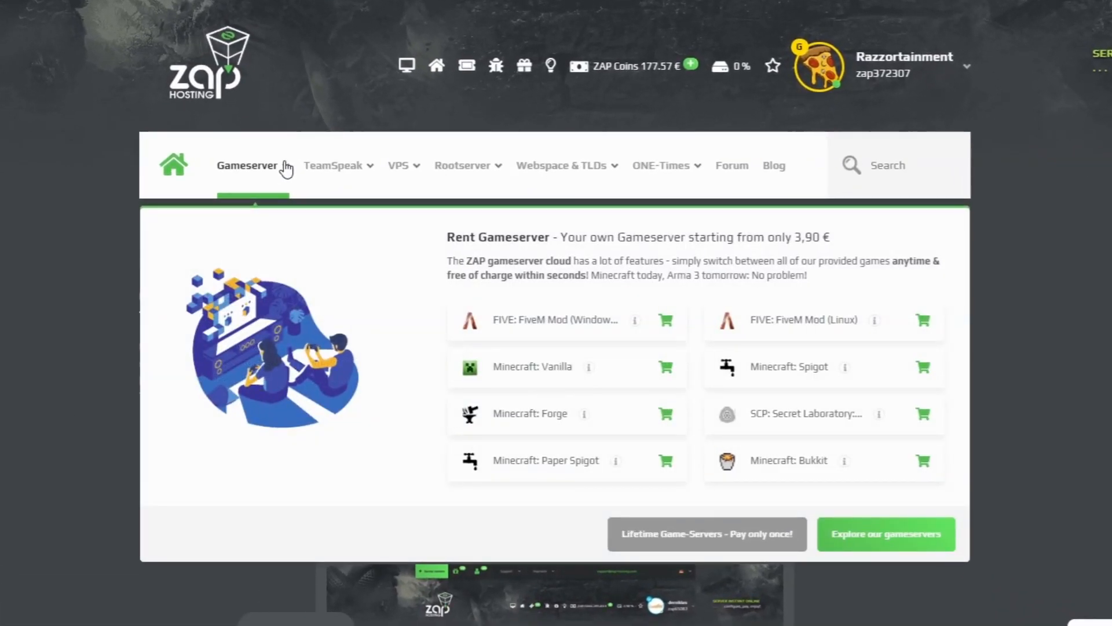
mouse_move(665, 367)
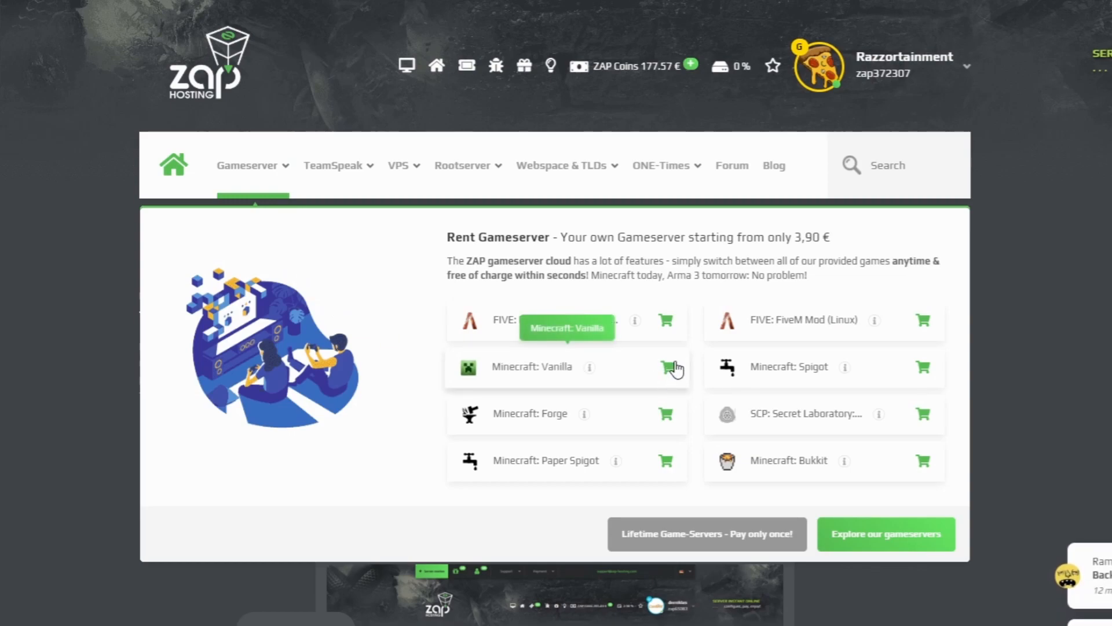
left_click(665, 367)
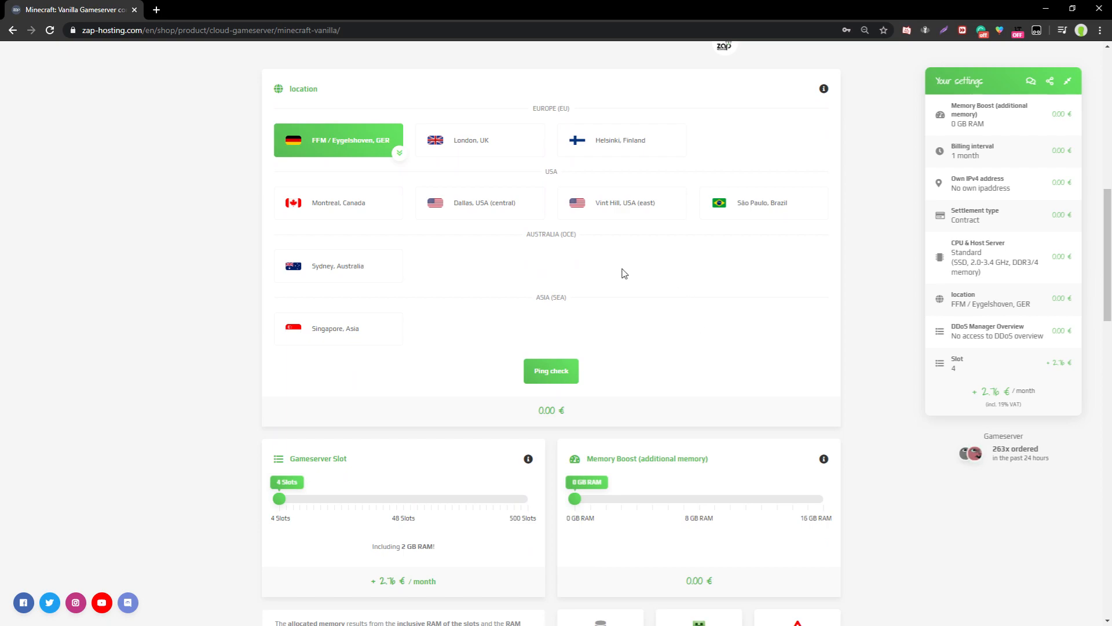
scroll("down", 3)
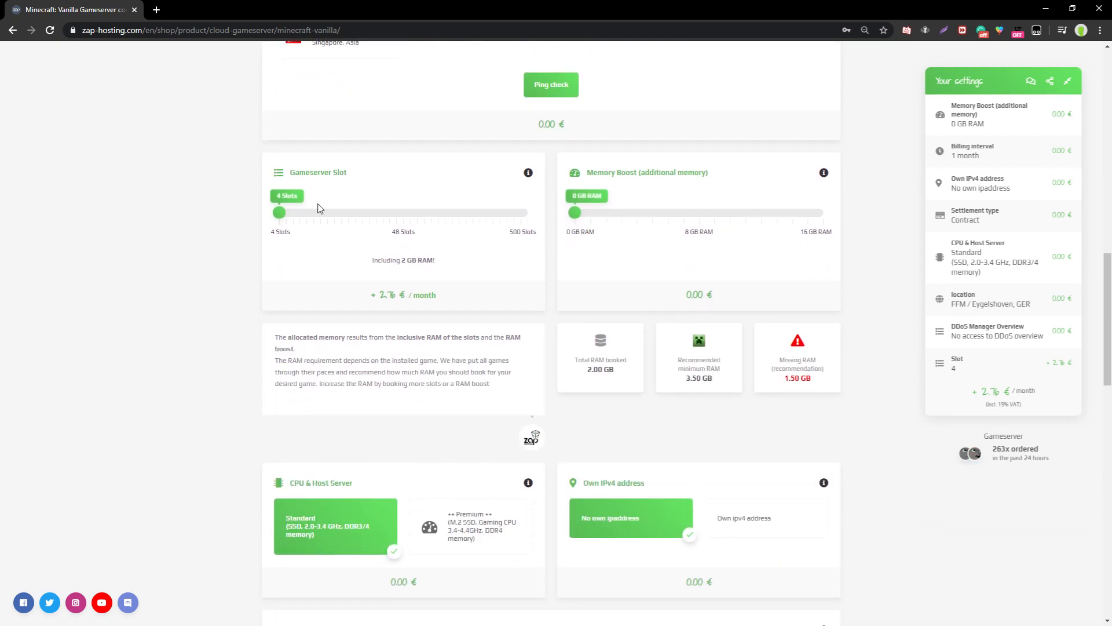
scroll("down", 3)
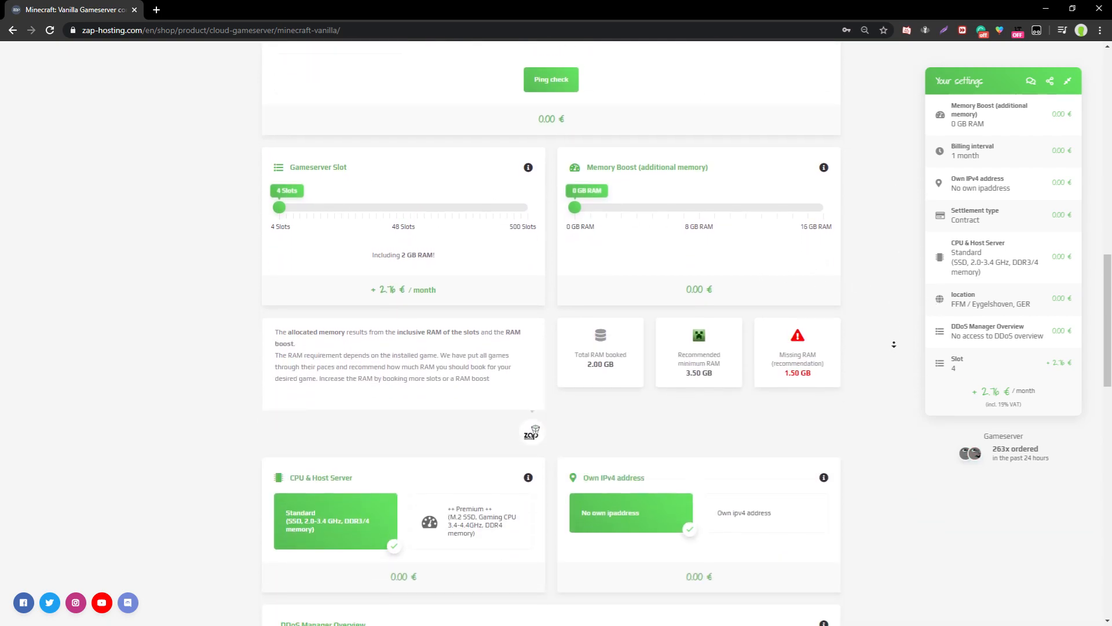
scroll("down", 3)
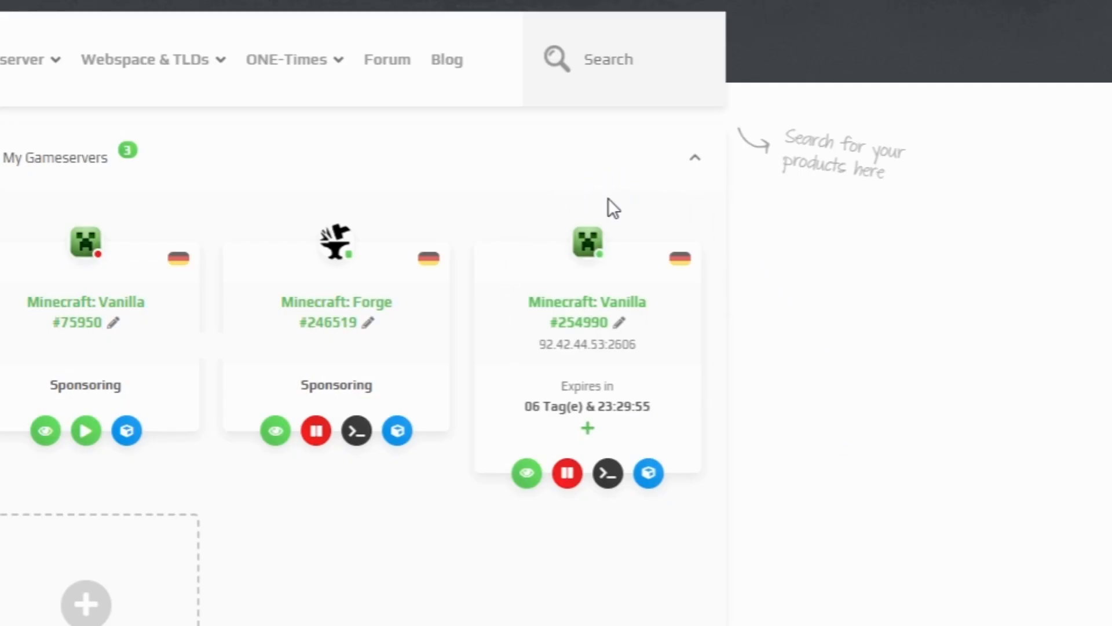
mouse_move(679, 375)
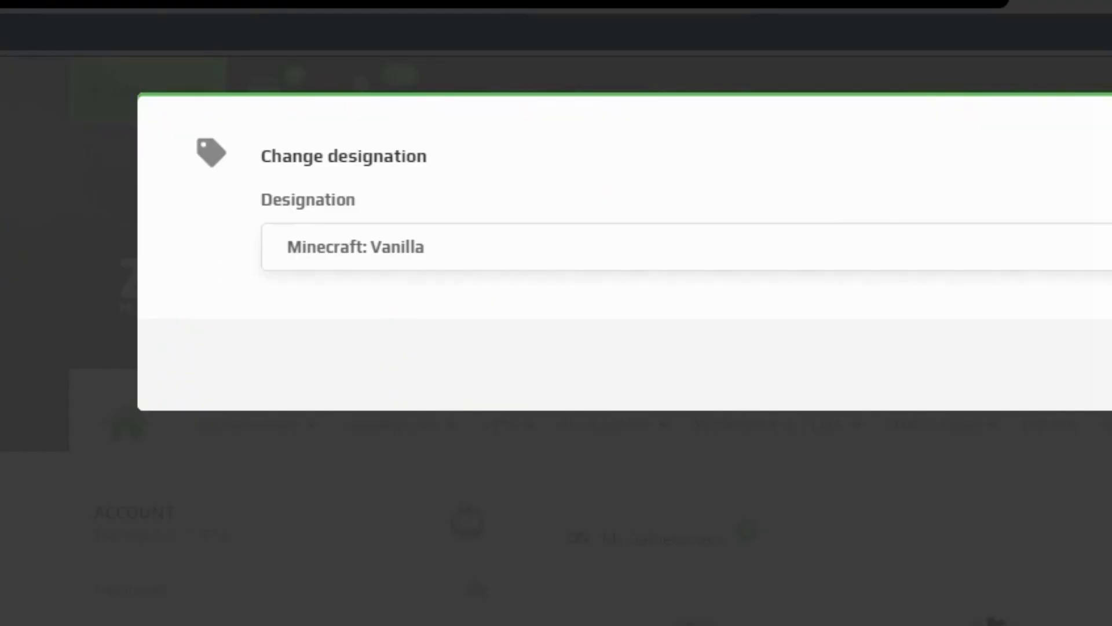
Rename the server to 'I love my server' and view its server.properties config.
type("I love my server")
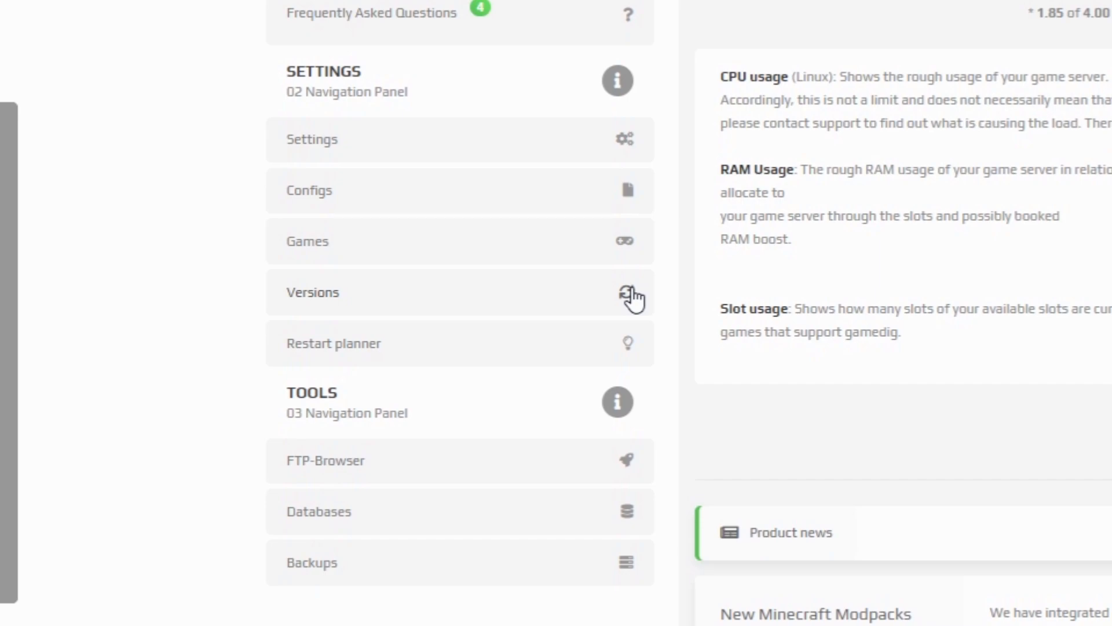
mouse_move(624, 352)
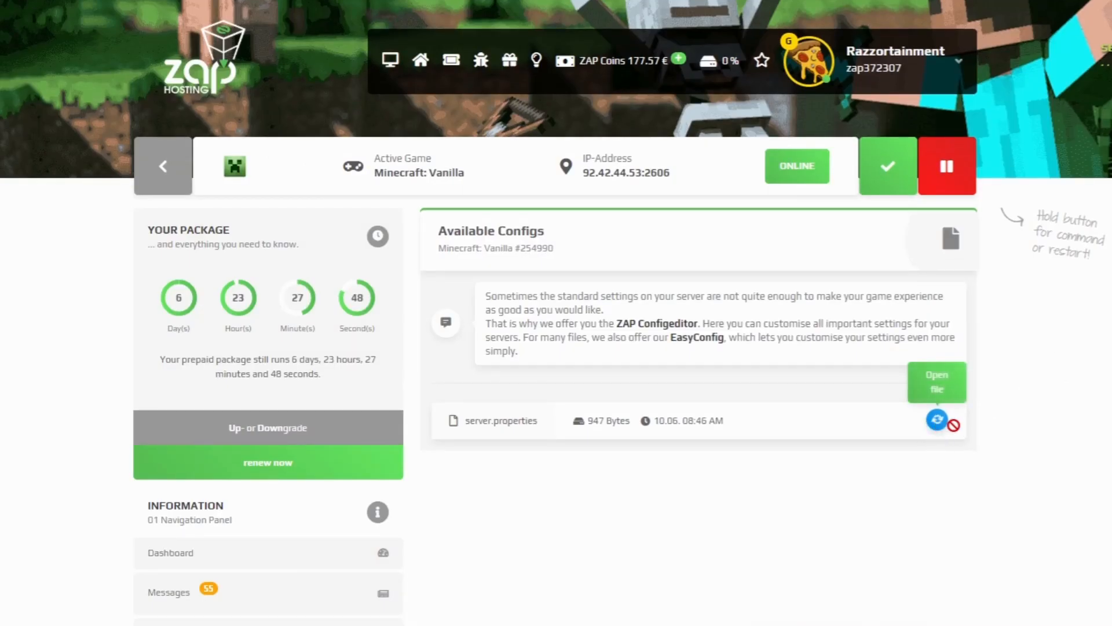
left_click(936, 381)
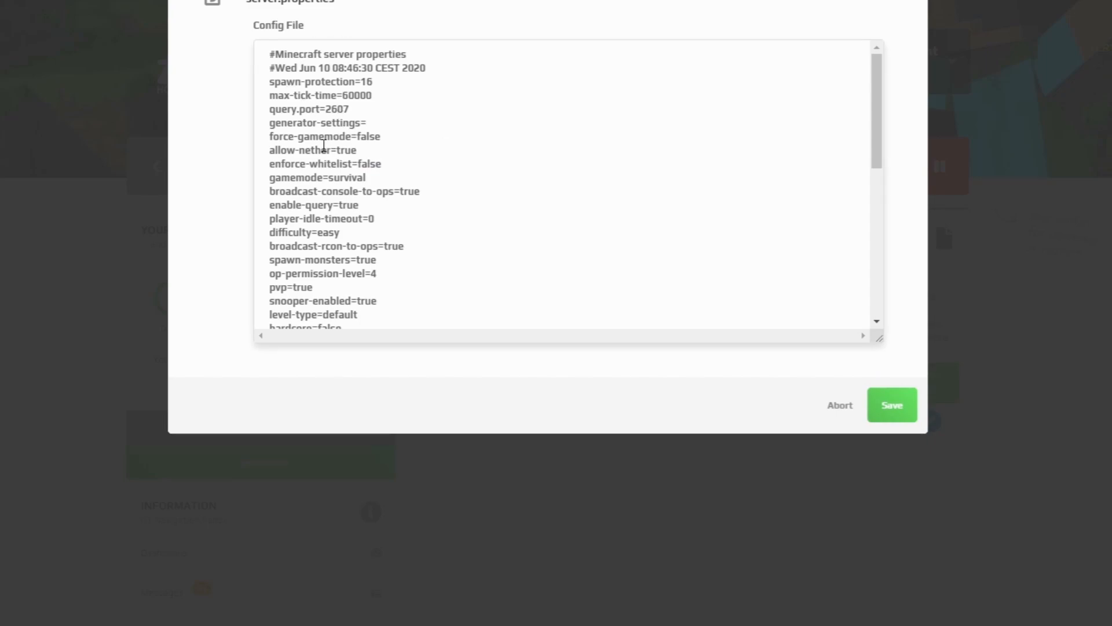
left_click(892, 404)
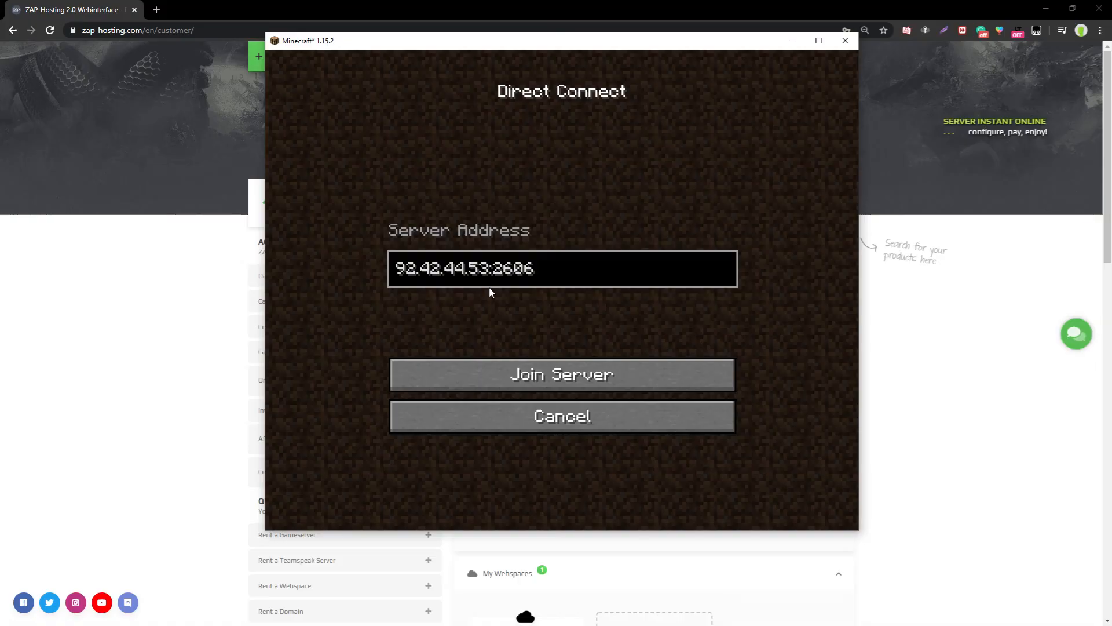
Join the server from Minecraft Direct Connect at 92.42.44.53:2606.
left_click(561, 374)
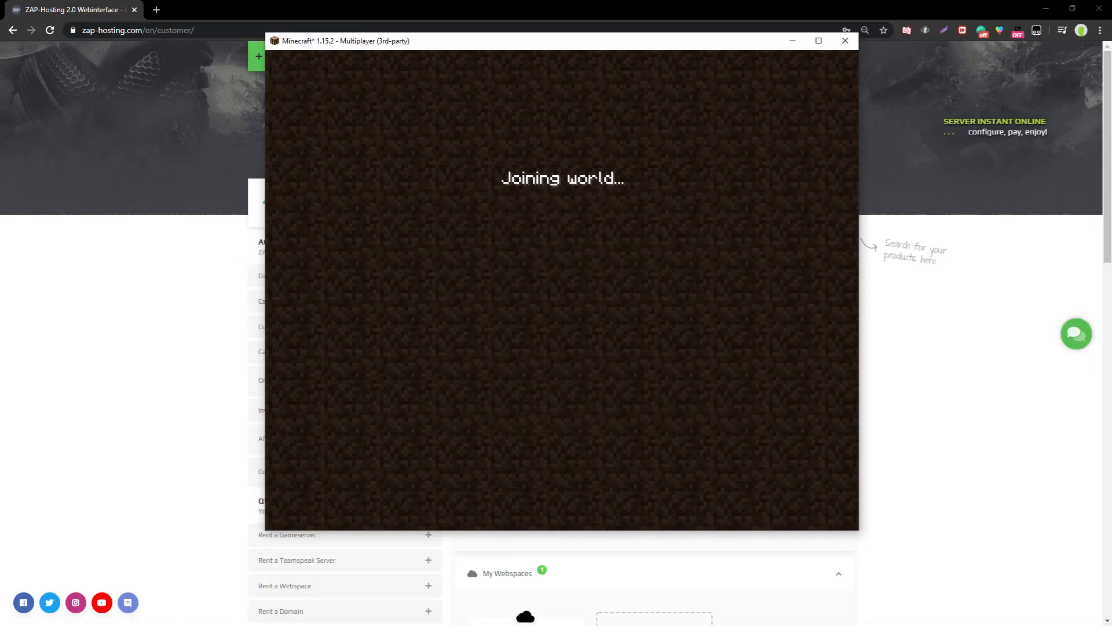